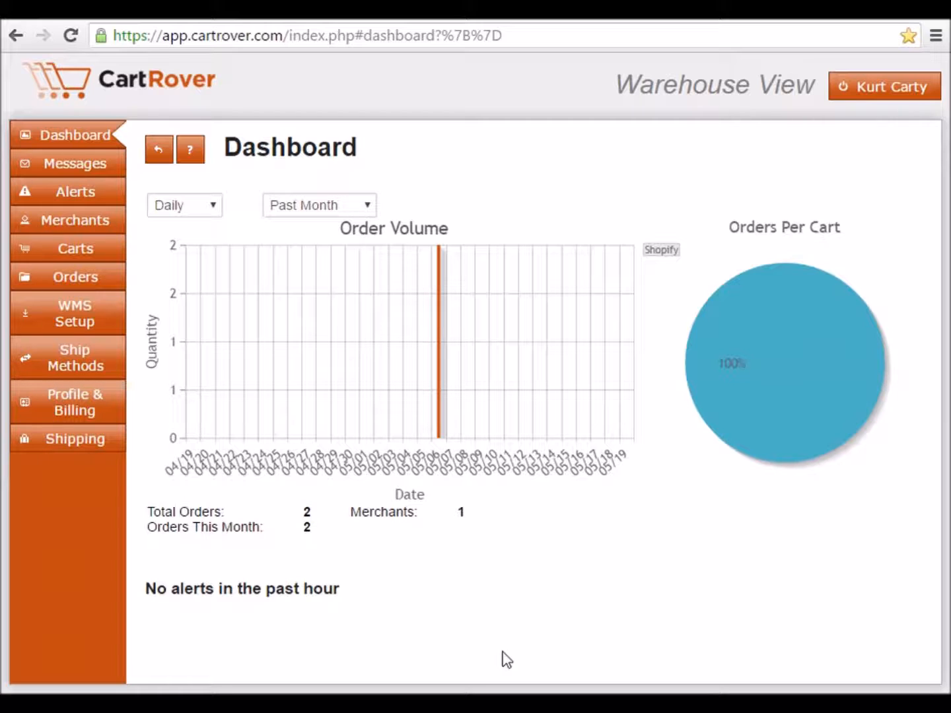
mouse_move(99, 248)
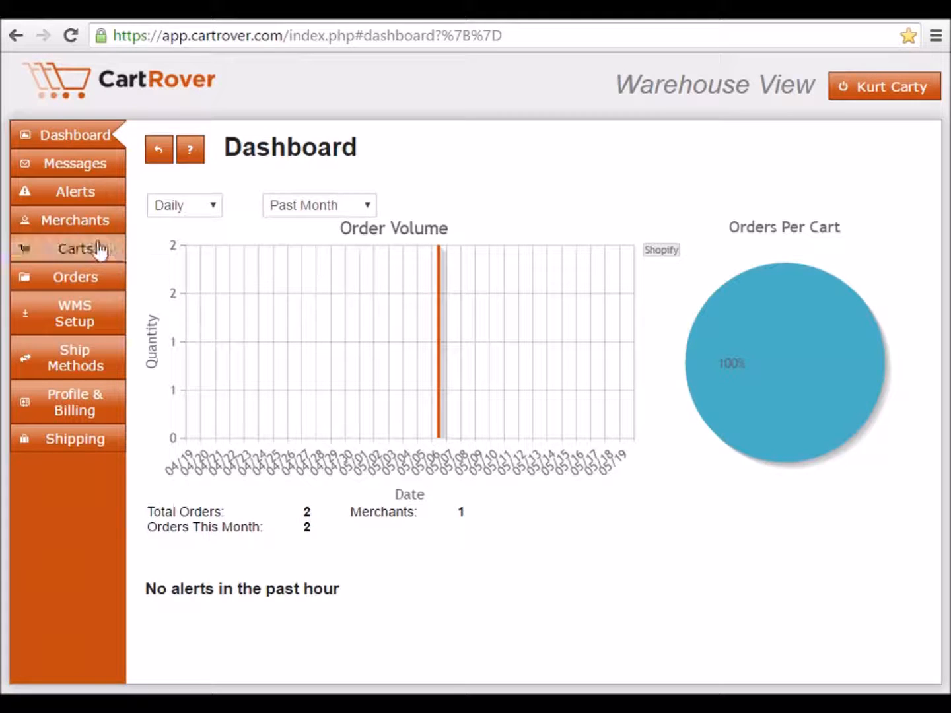
Start a new cart setup for the merchant Sal's Slinkys from the Merchants list
left_click(75, 219)
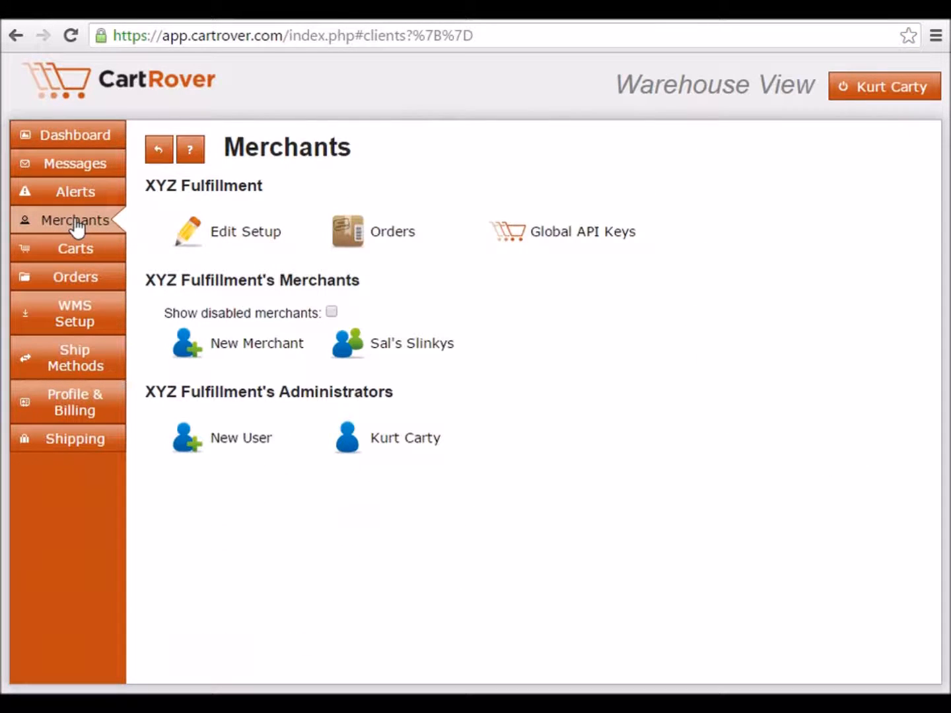
mouse_move(385, 349)
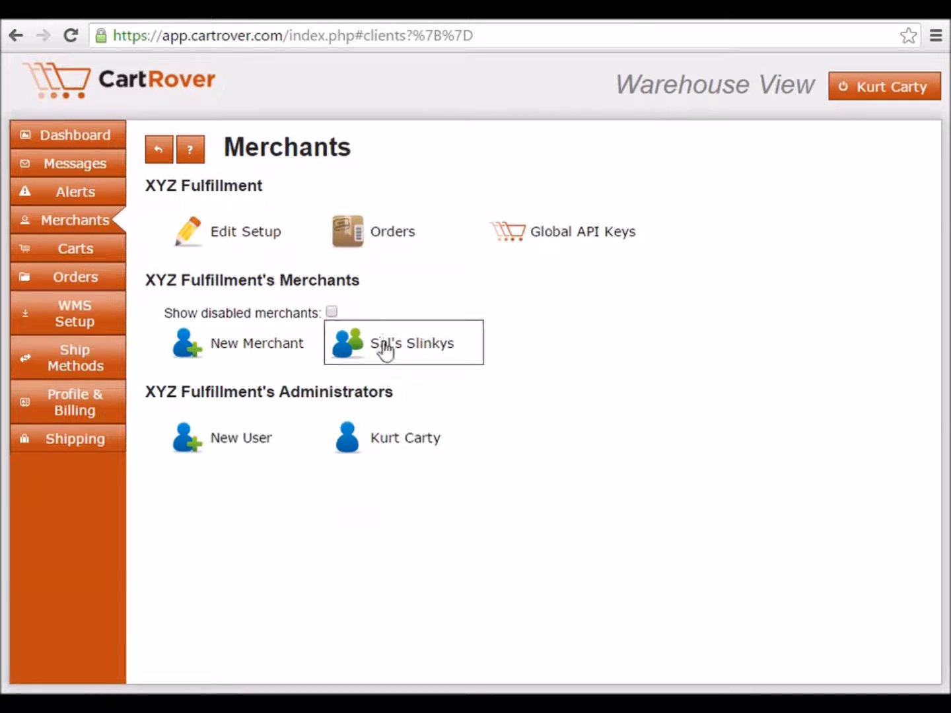
left_click(403, 343)
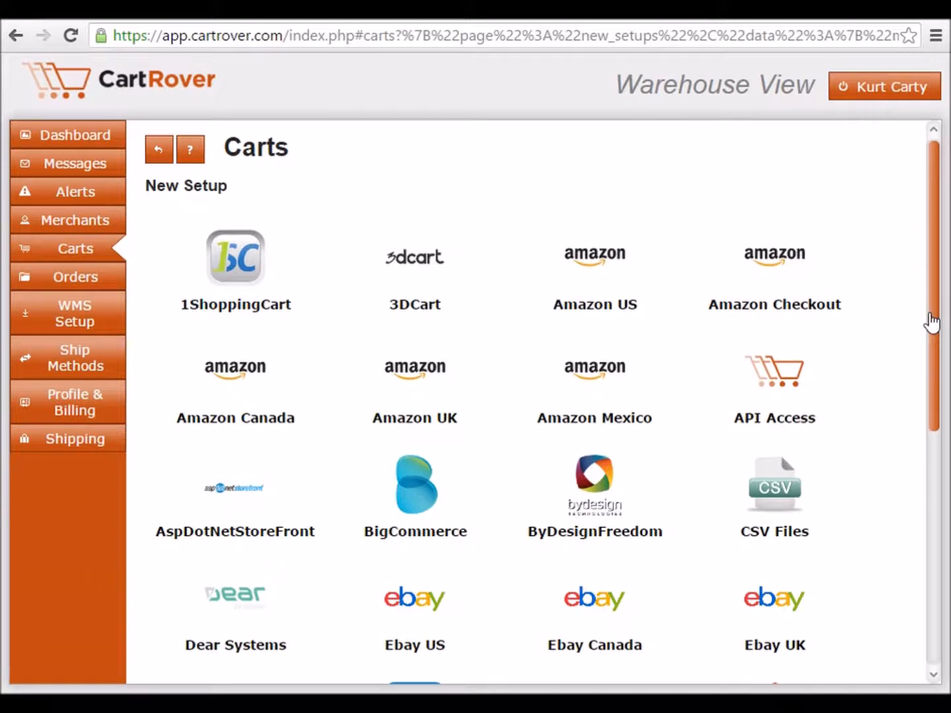
Choose TradeGecko as the cart platform, opening its new setup form for Sal's Slinkys
left_click(415, 495)
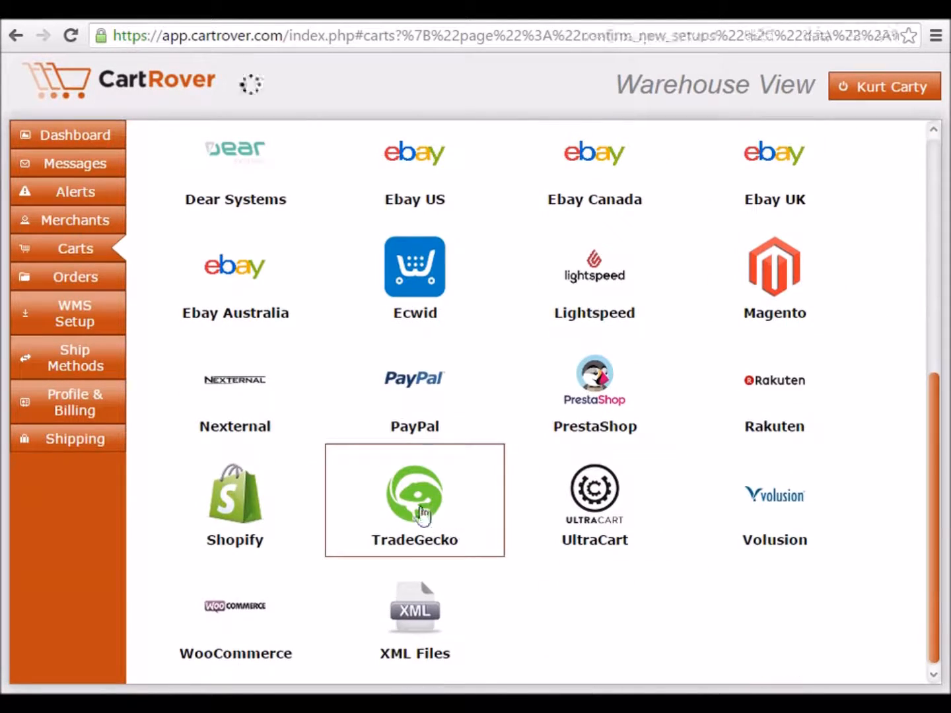
left_click(414, 495)
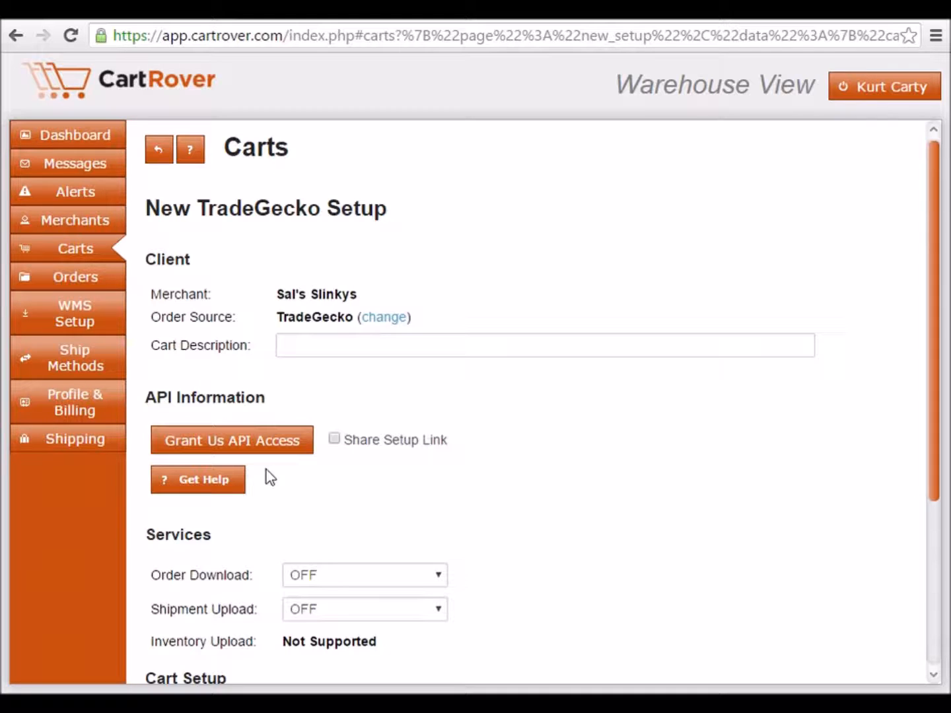
Grant CartRover API access by signing in to TradeGecko with email 'help' and password, then authorizing
left_click(231, 440)
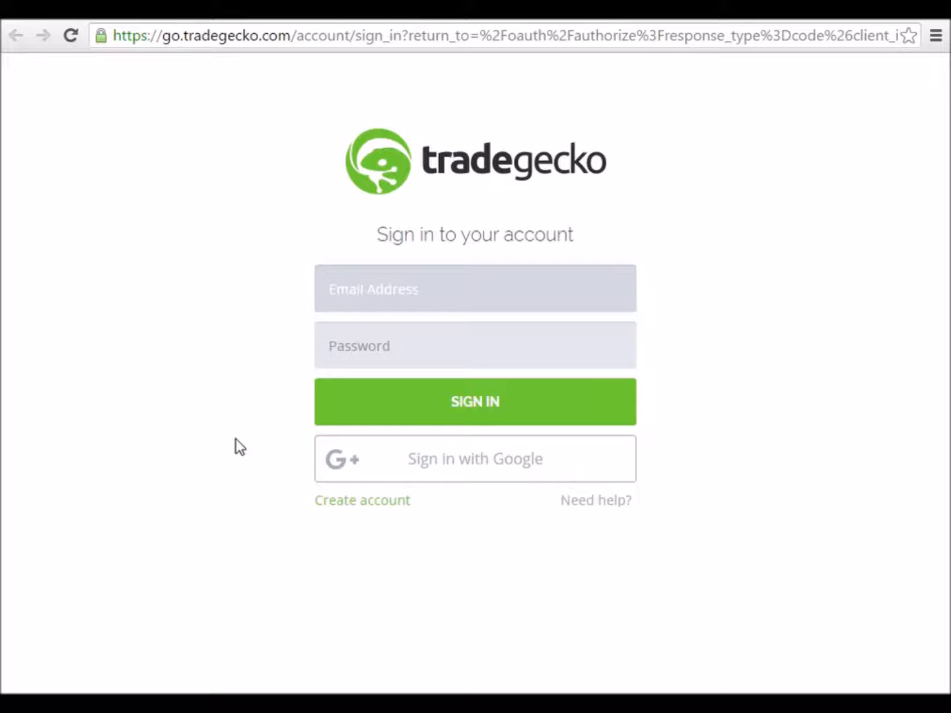
left_click(474, 289)
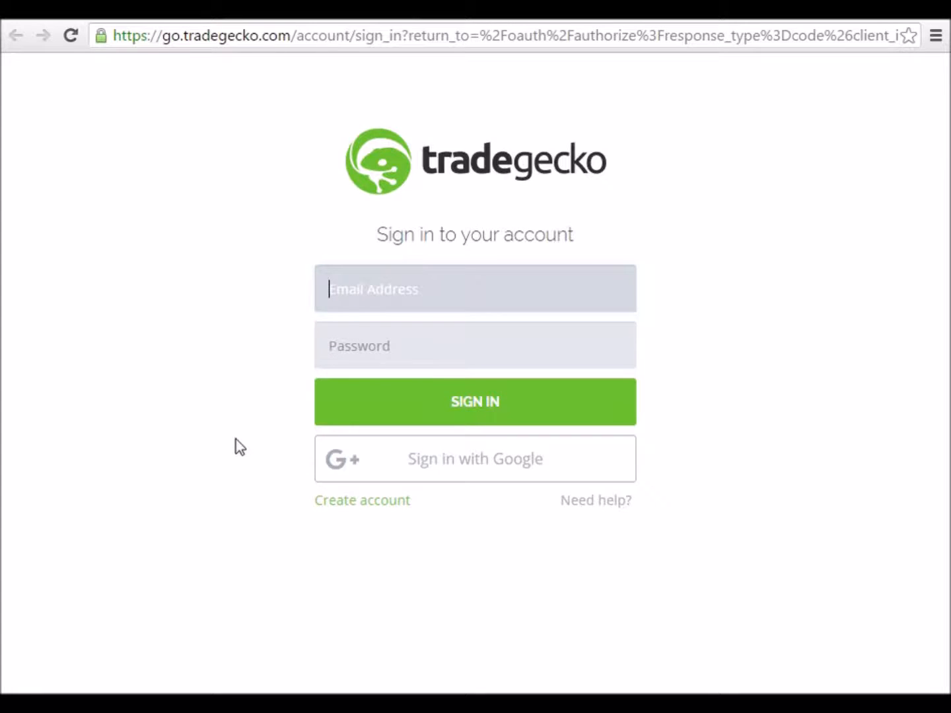
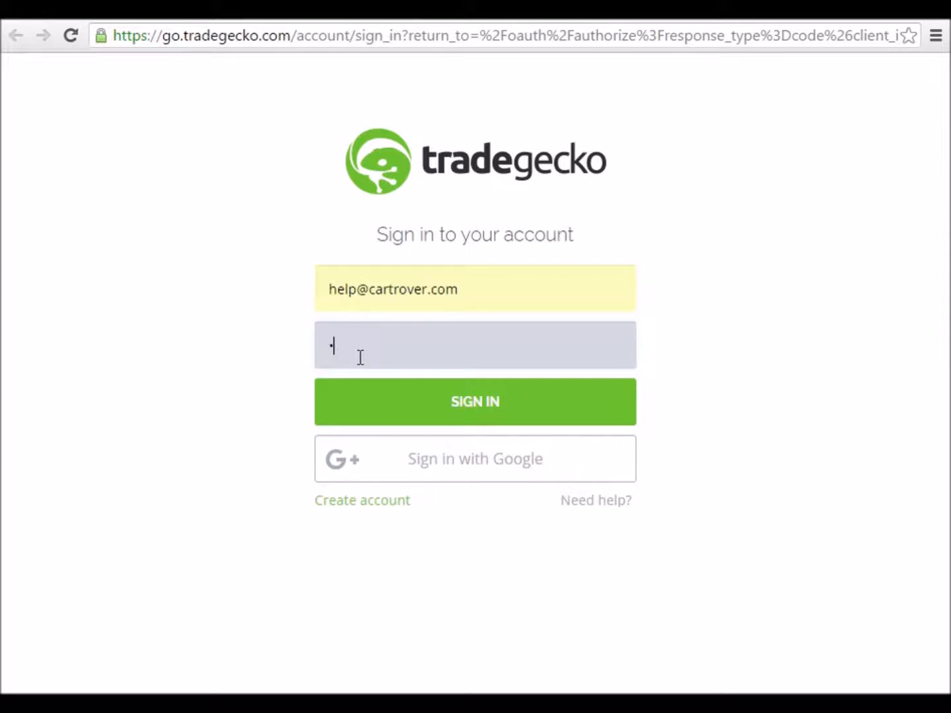
type("password")
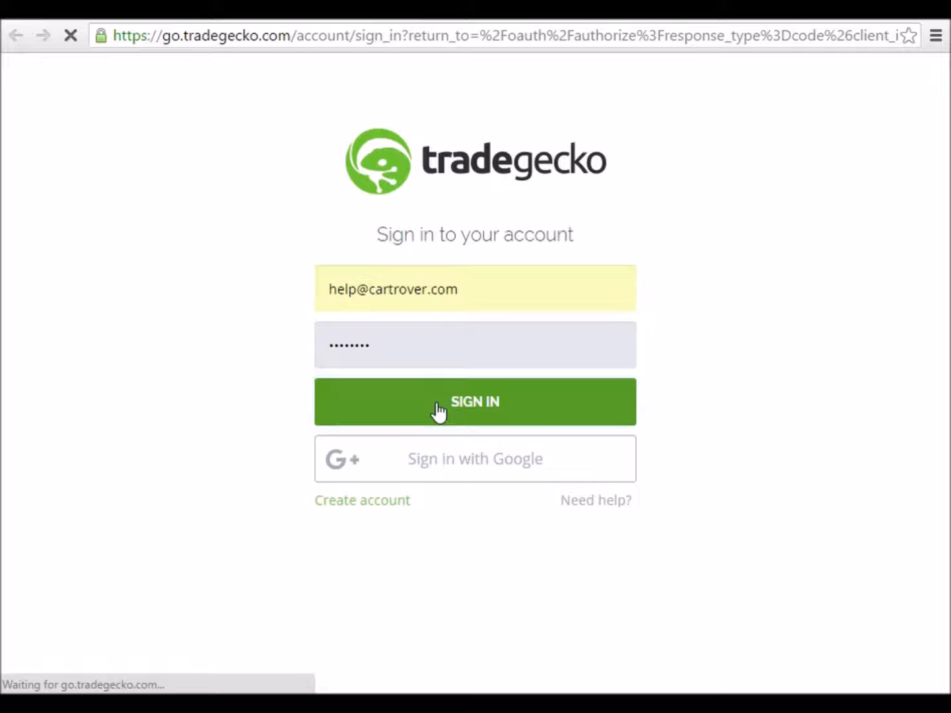
left_click(474, 401)
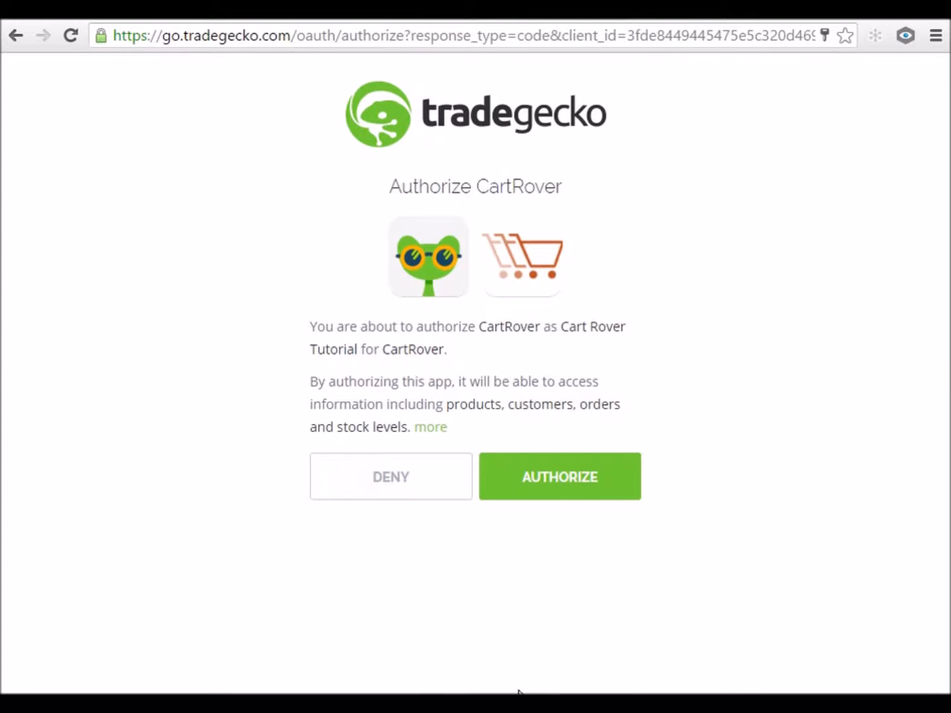
left_click(559, 476)
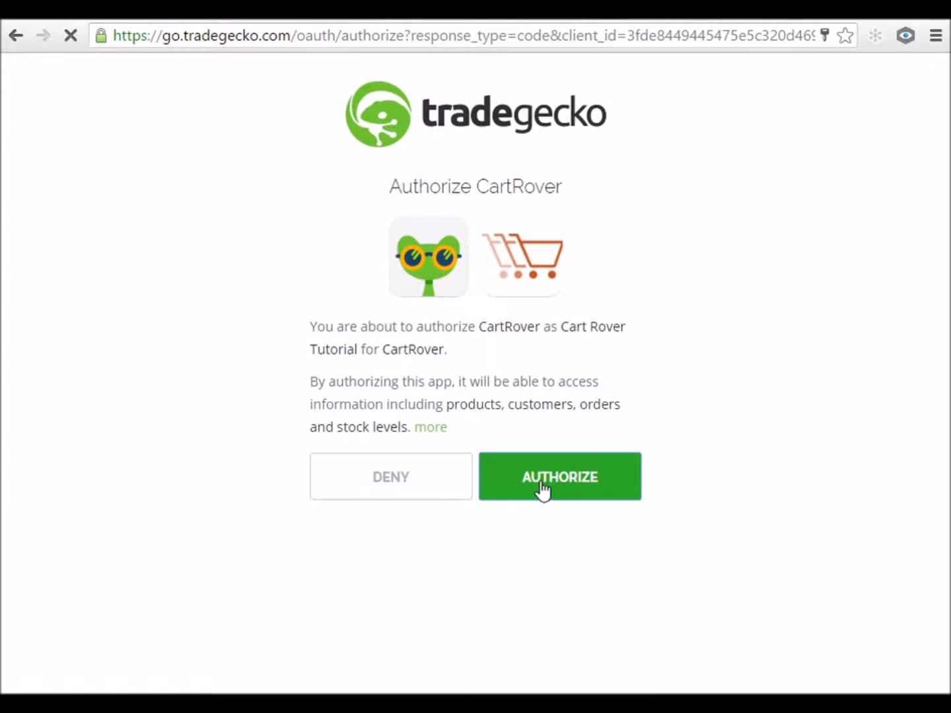
Acknowledge the Successful Authorization alert and run the connection test with success
left_click(560, 475)
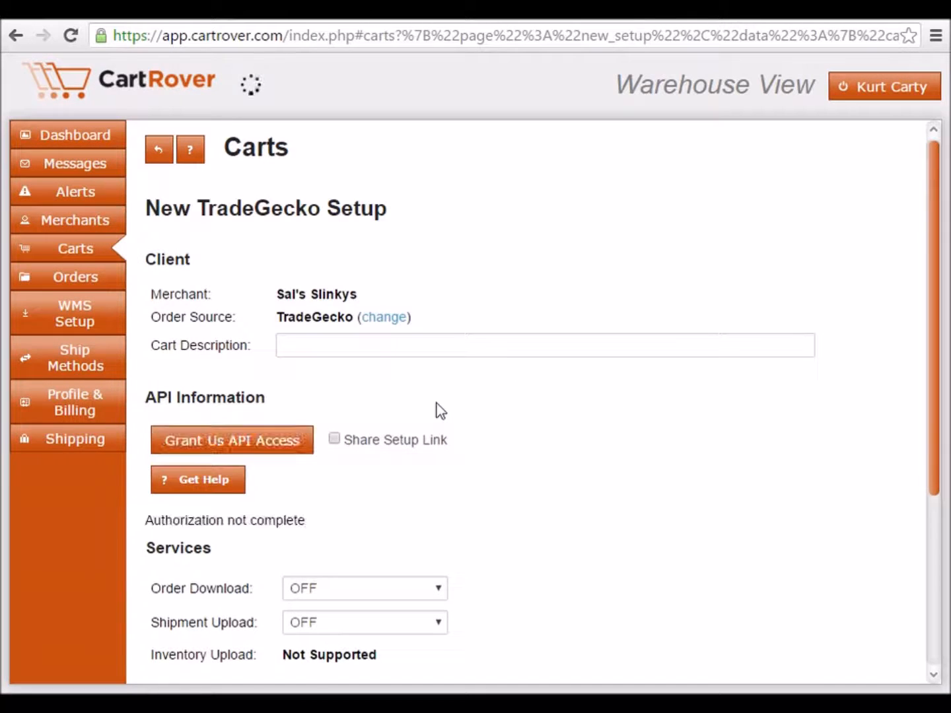
left_click(231, 440)
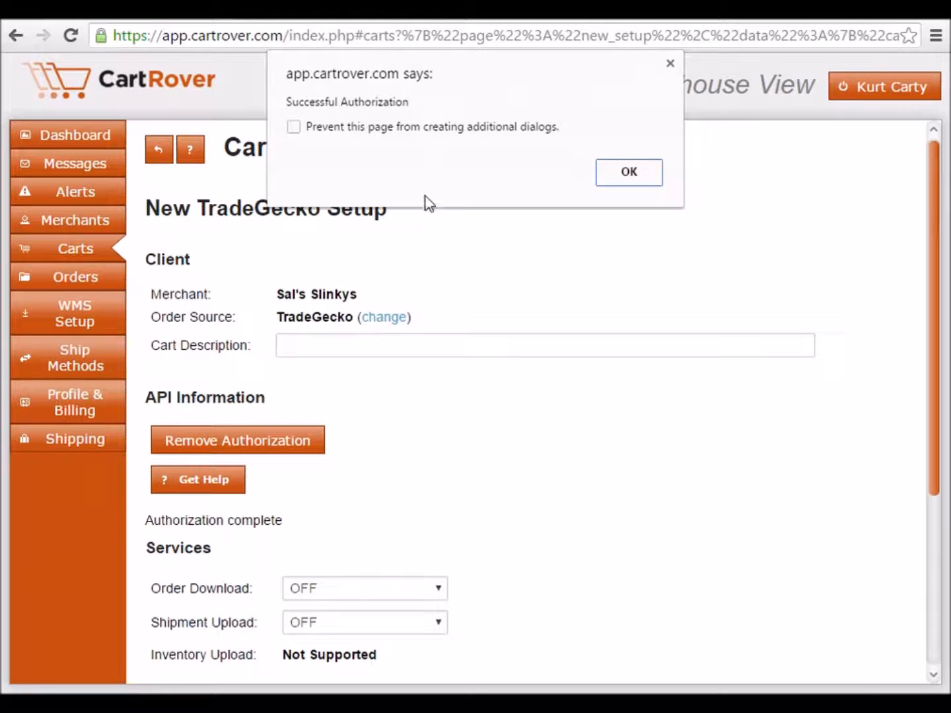
mouse_move(448, 181)
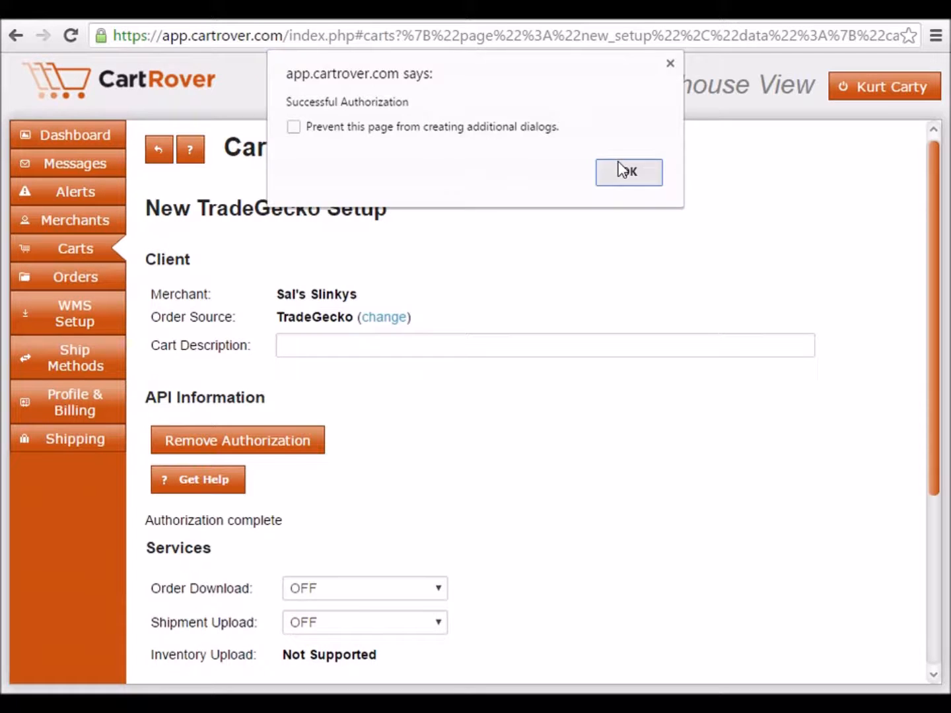
left_click(628, 172)
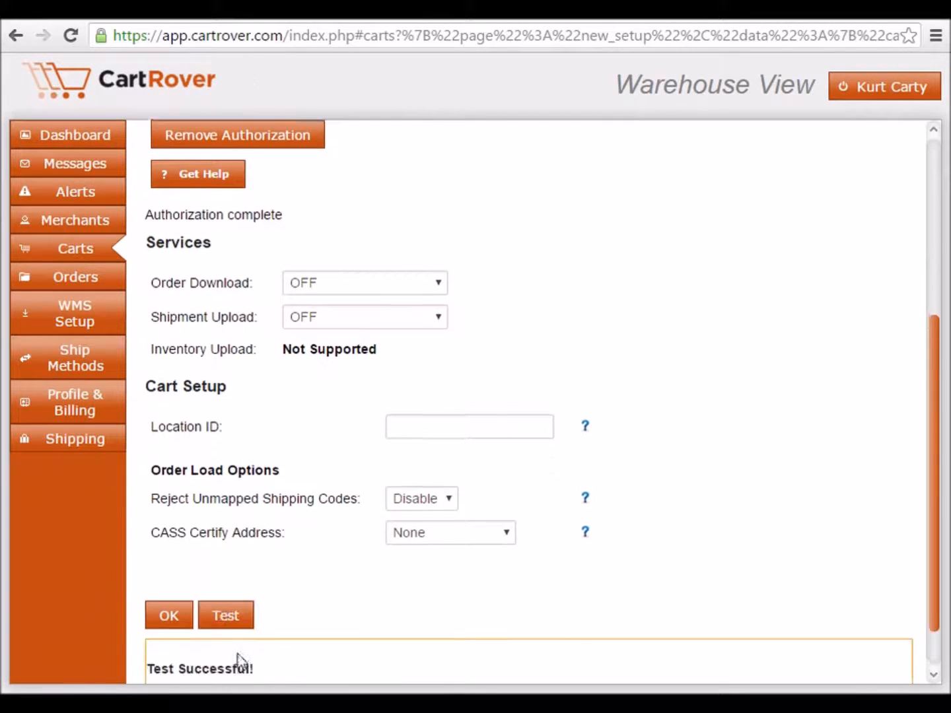
Set Order Download to Every Fifteen Minutes and Shipment Upload to Every Hour
scroll("down", 3)
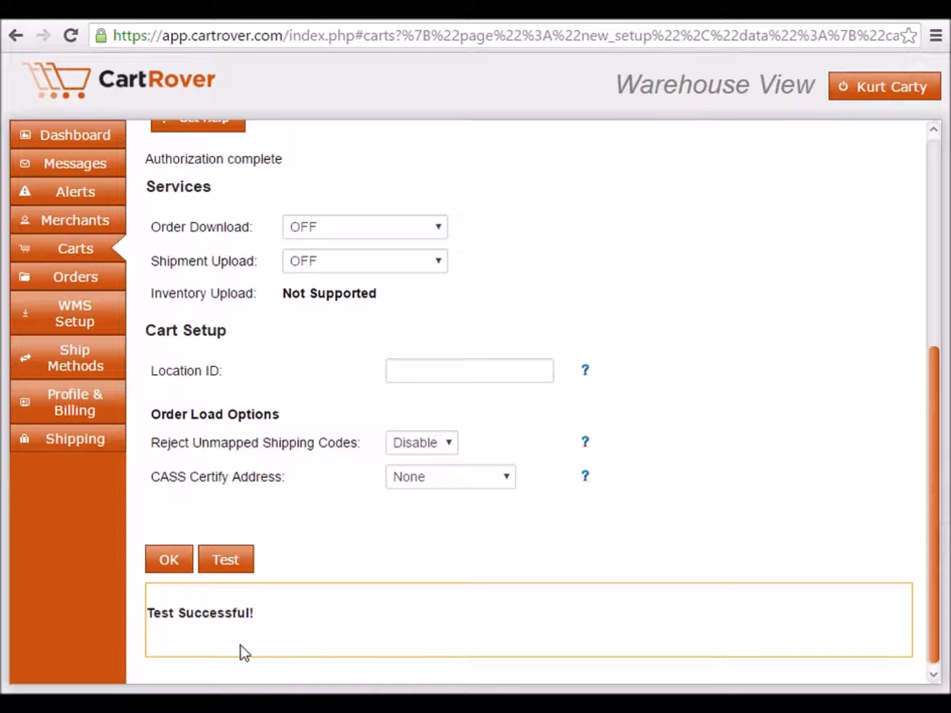
left_click(364, 227)
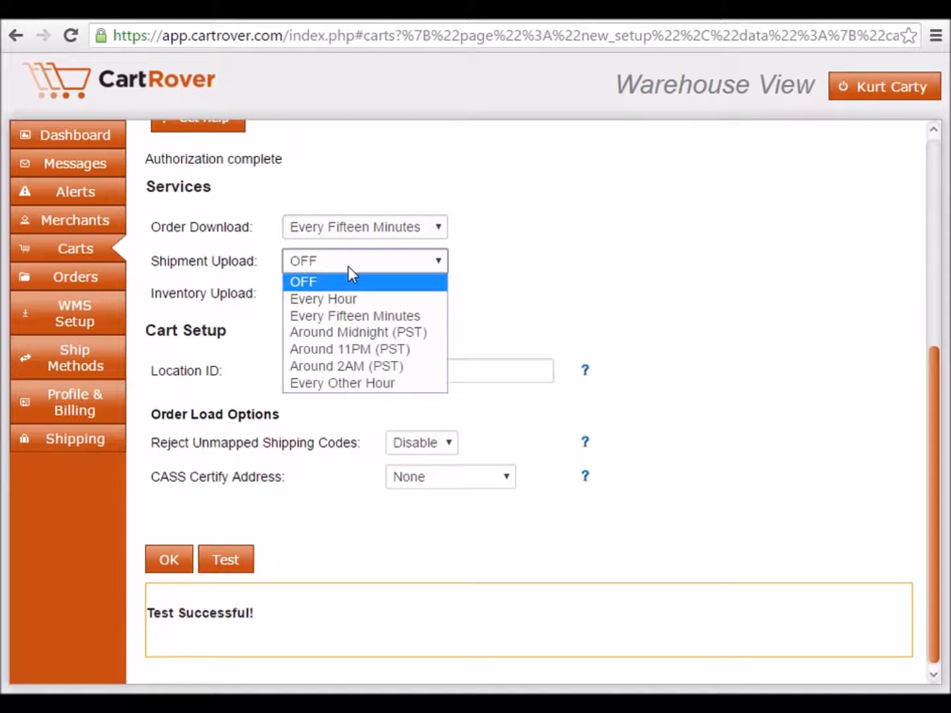
left_click(323, 298)
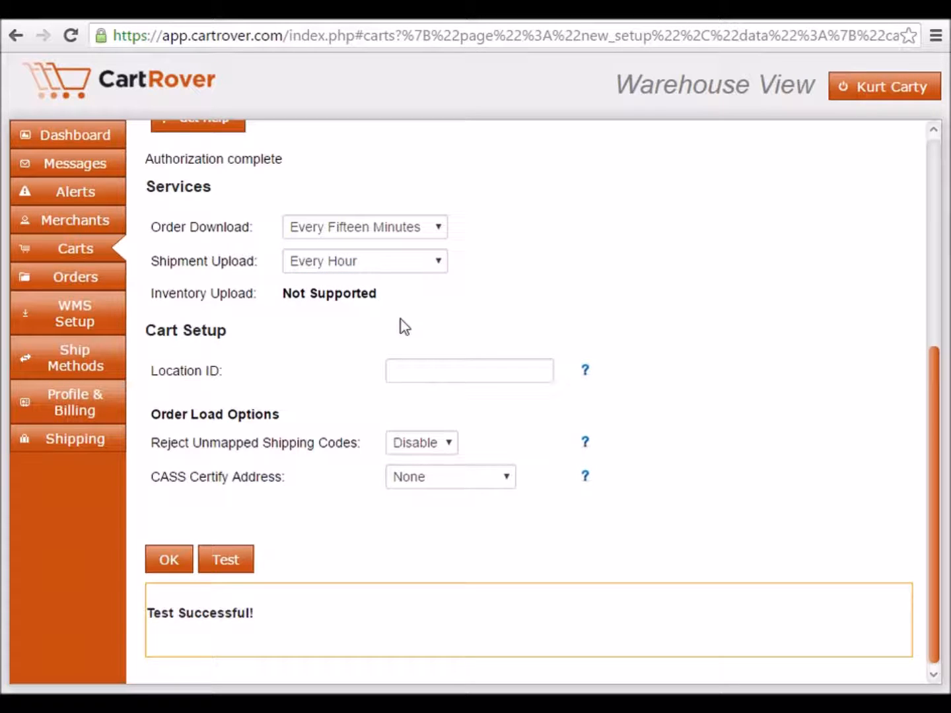
mouse_move(586, 351)
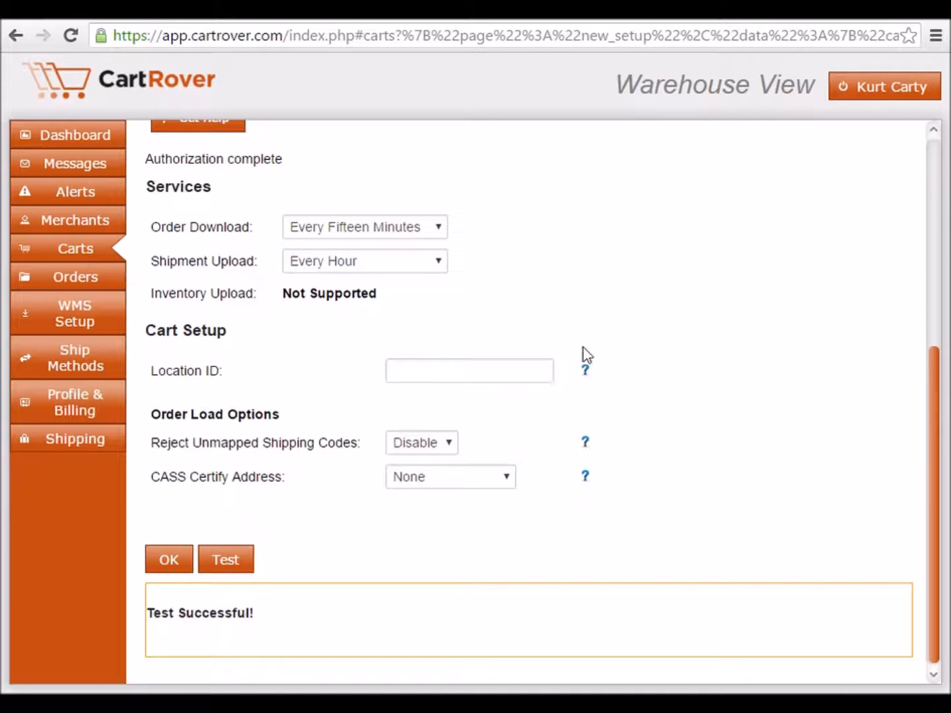
mouse_move(589, 406)
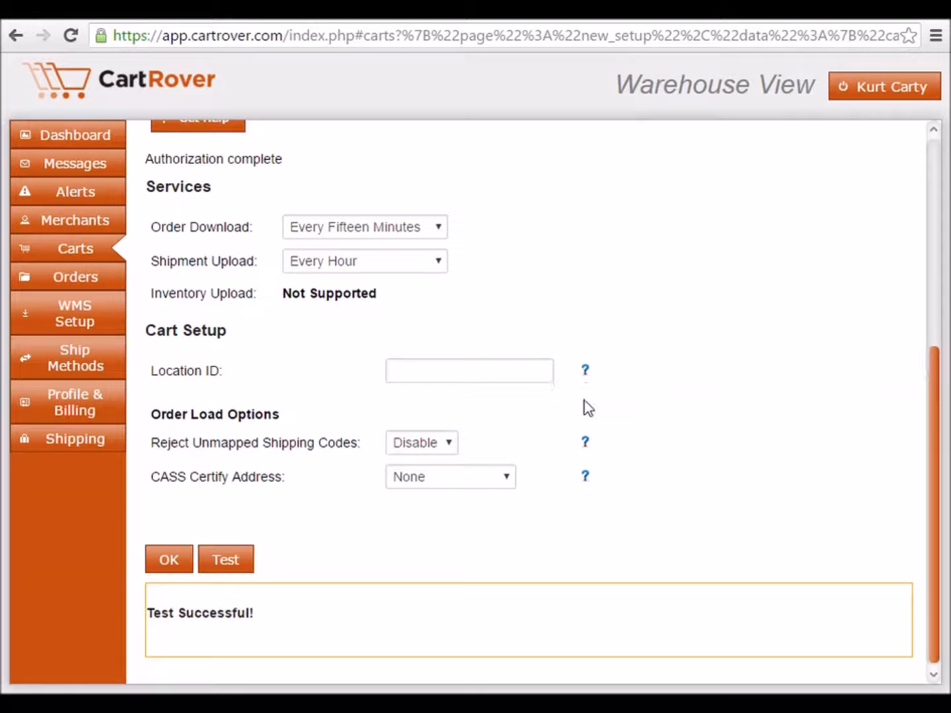
mouse_move(584, 444)
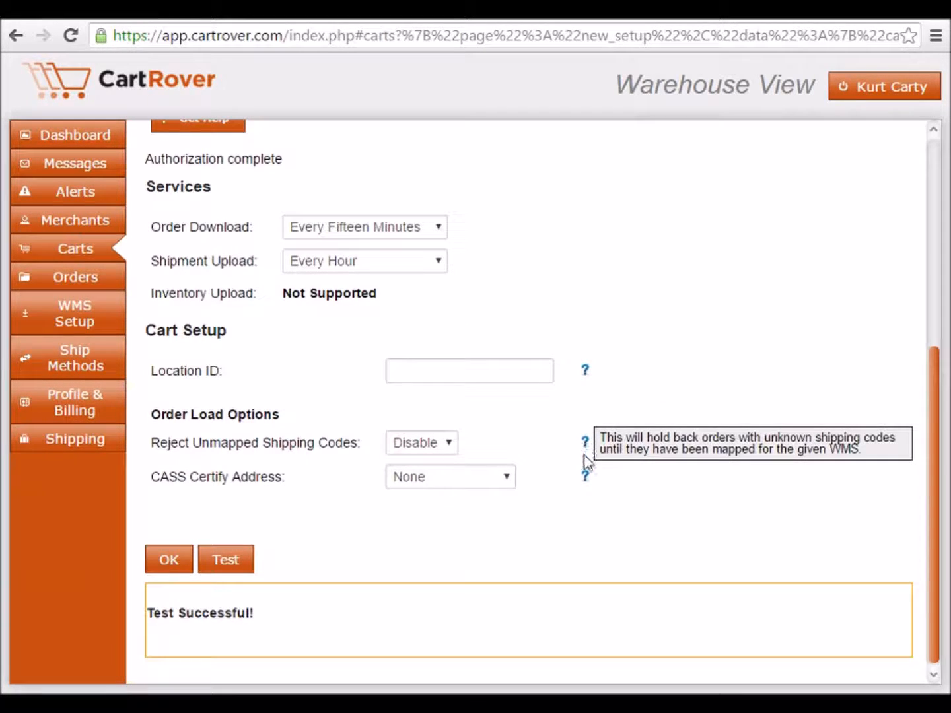
mouse_move(583, 480)
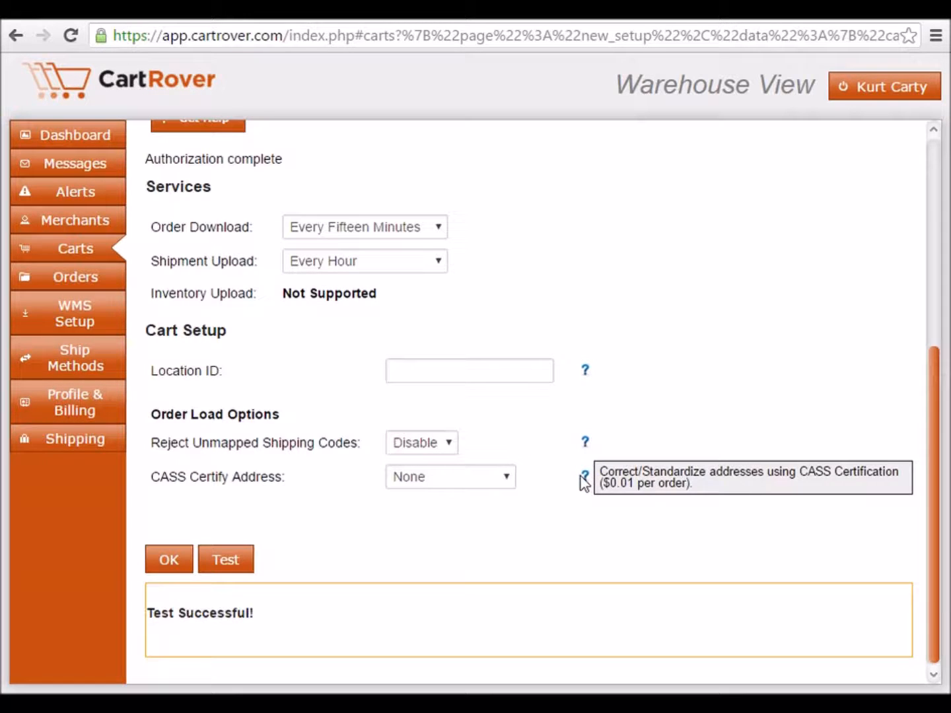
mouse_move(436, 550)
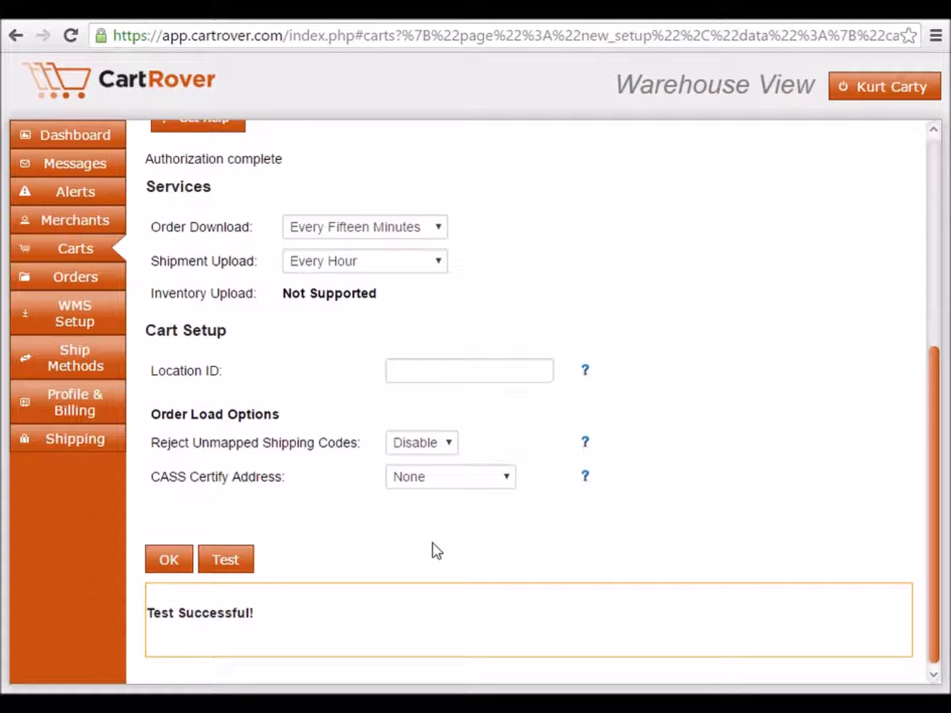